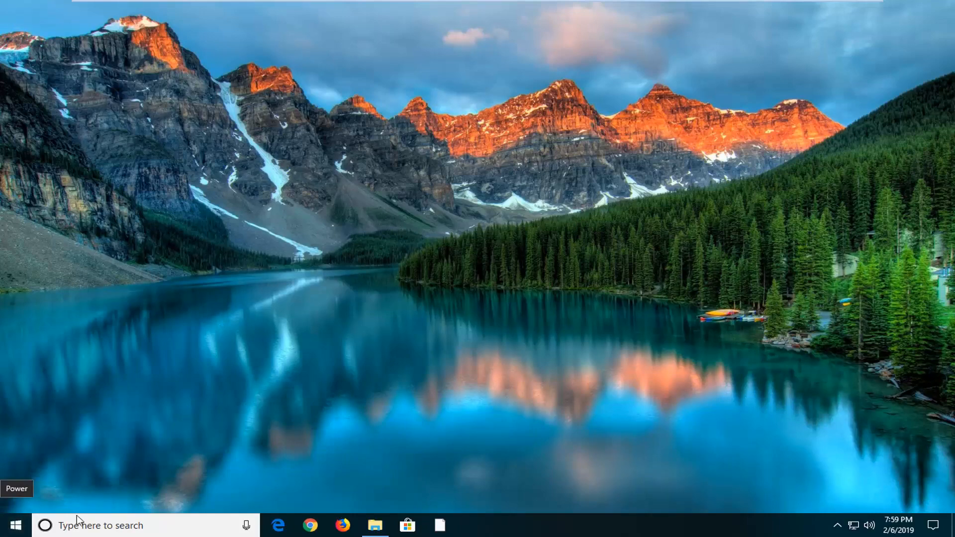
# Launch cmd from the Start menu as administrator and approve the UAC prompt.
pyautogui.click(11, 526)
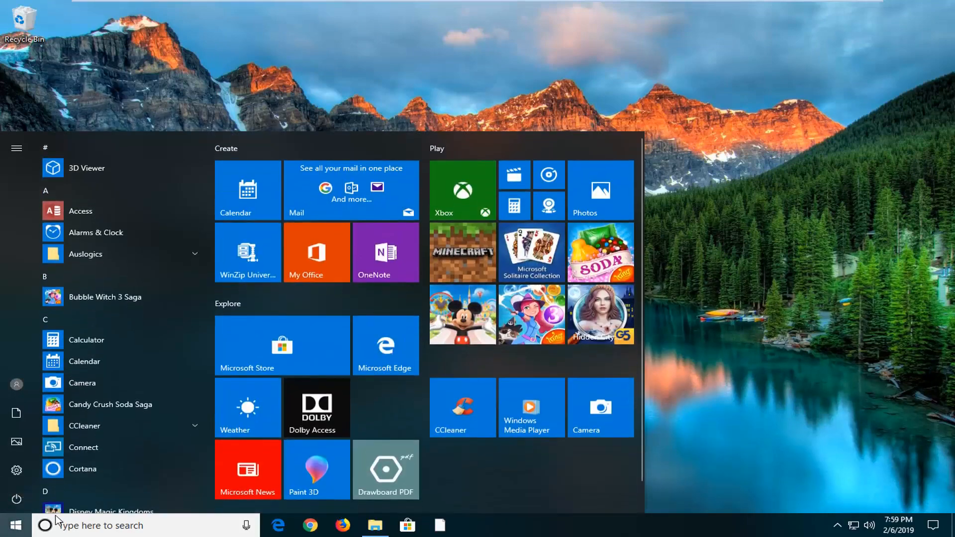
pyautogui.write('cmd')
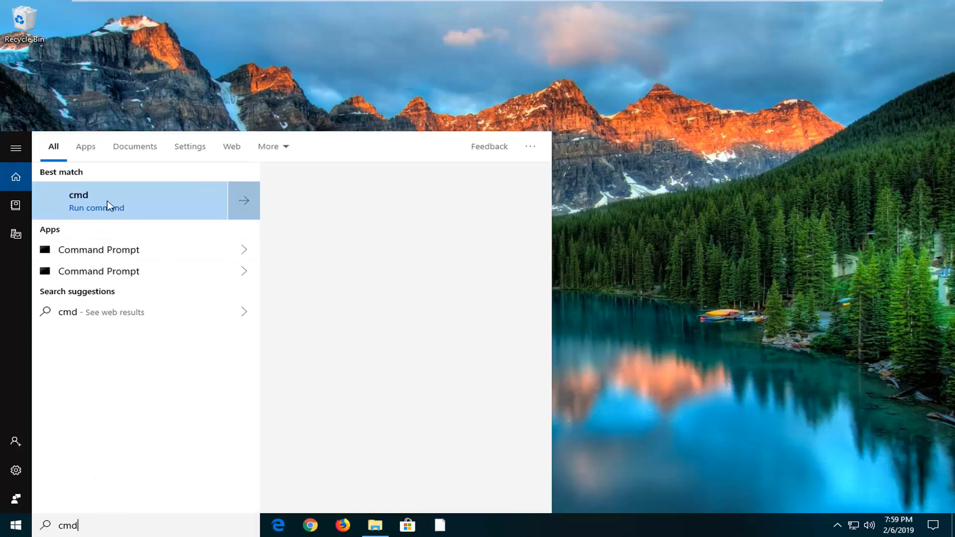
pyautogui.rightClick(106, 204)
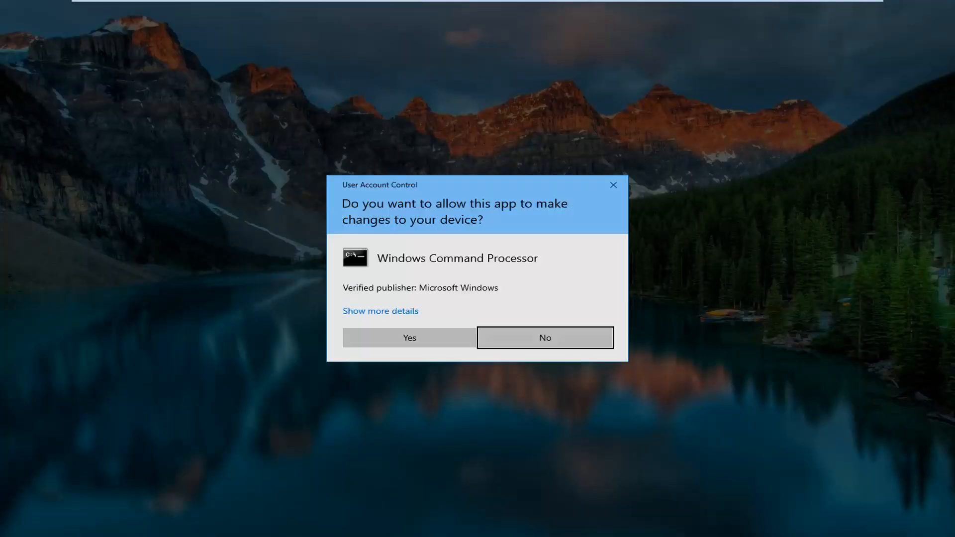
pyautogui.moveTo(409, 337)
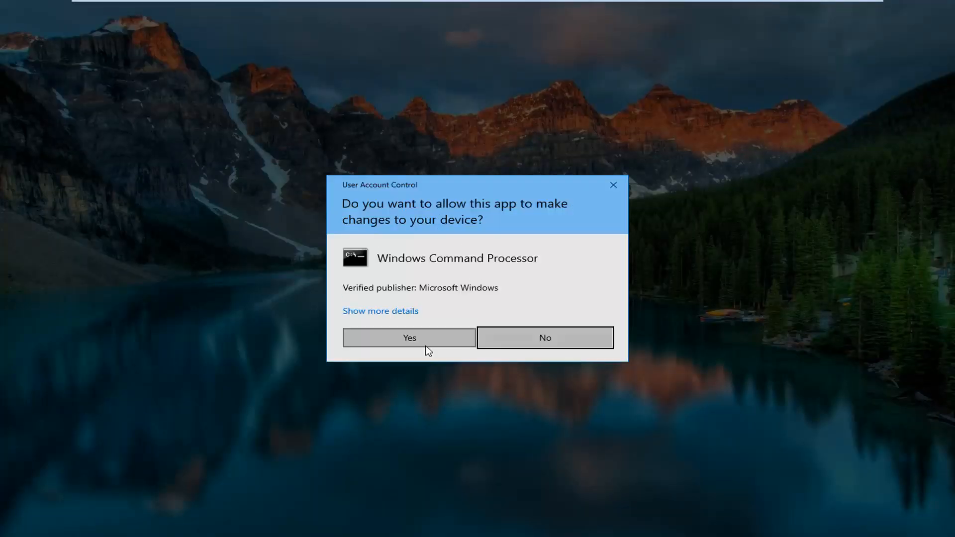
pyautogui.click(409, 337)
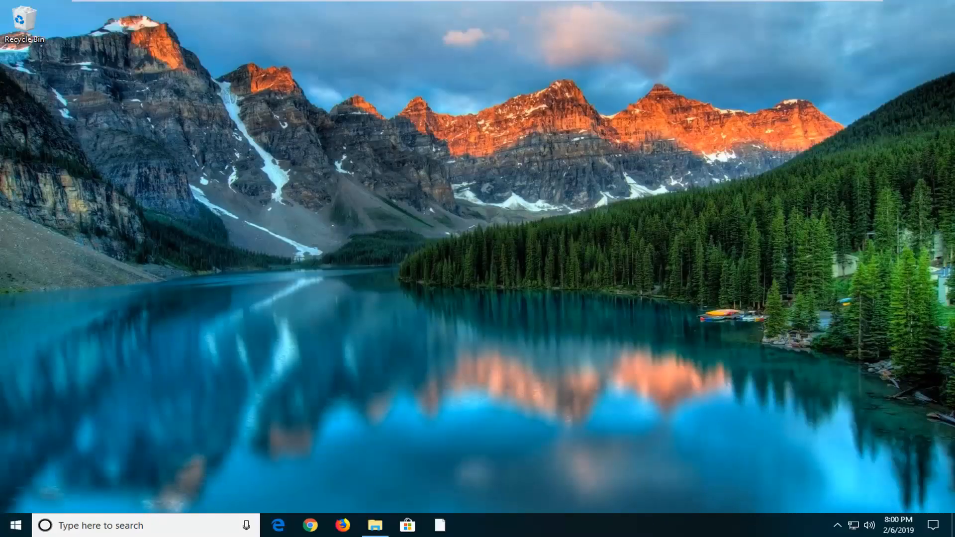
pyautogui.click(471, 525)
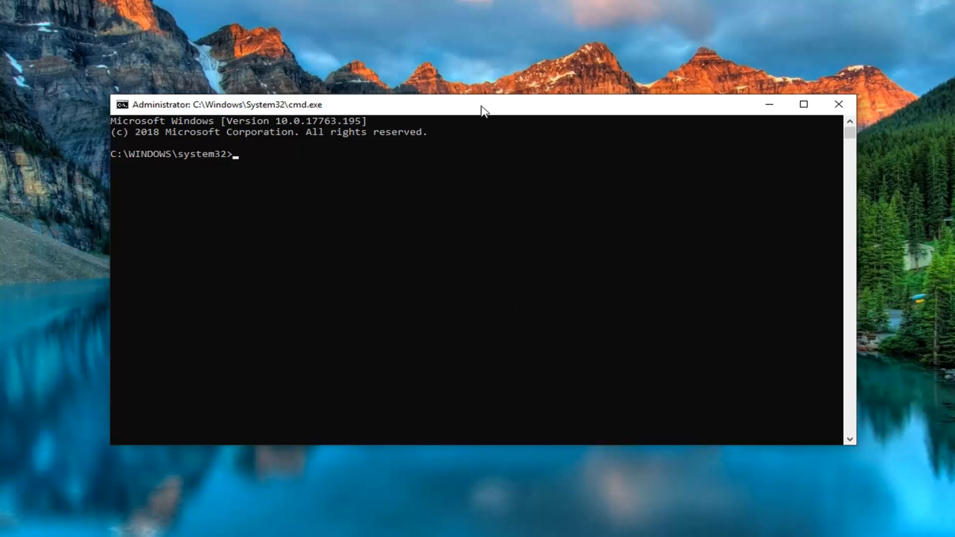
pyautogui.moveTo(446, 106)
pyautogui.write('takeown /f "C:\\Windows\\regedit.exe"')
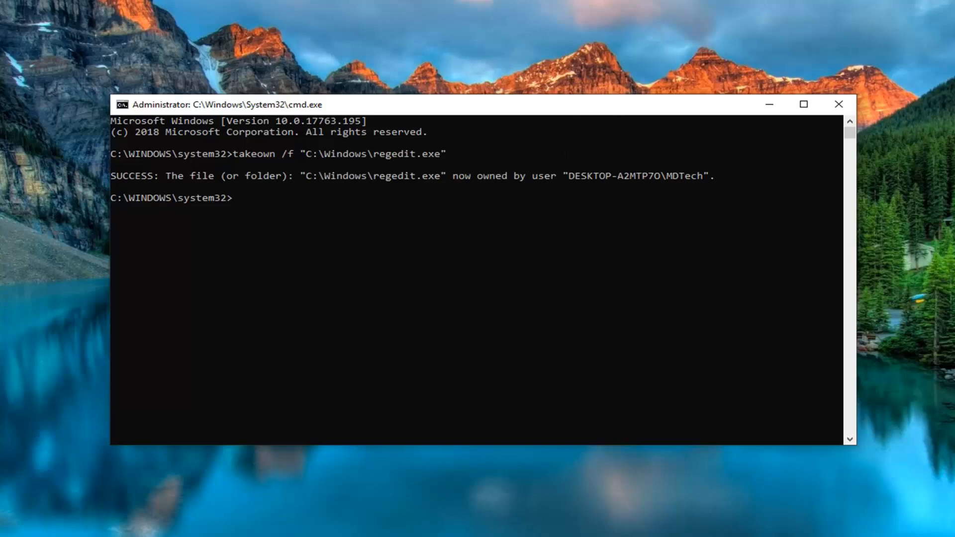
pyautogui.moveTo(471, 107)
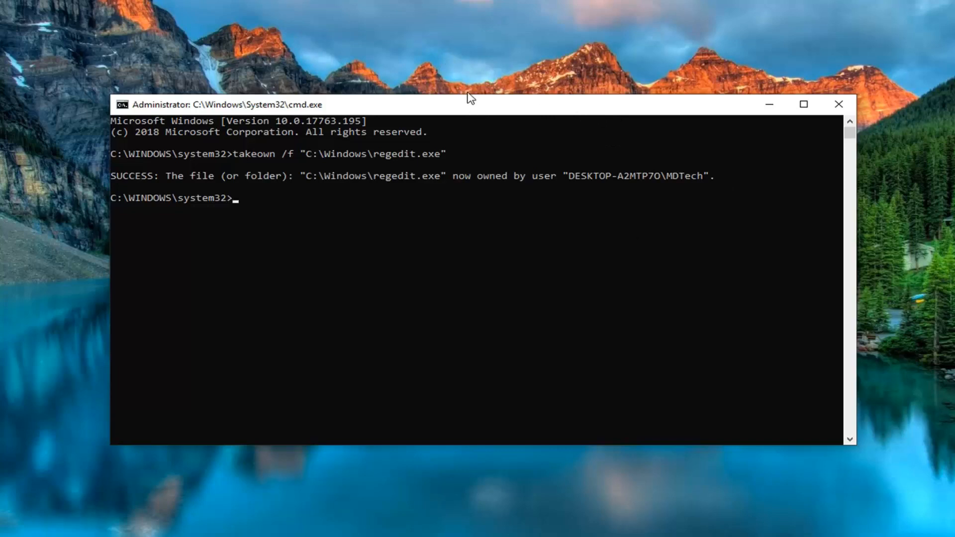
pyautogui.moveTo(397, 110)
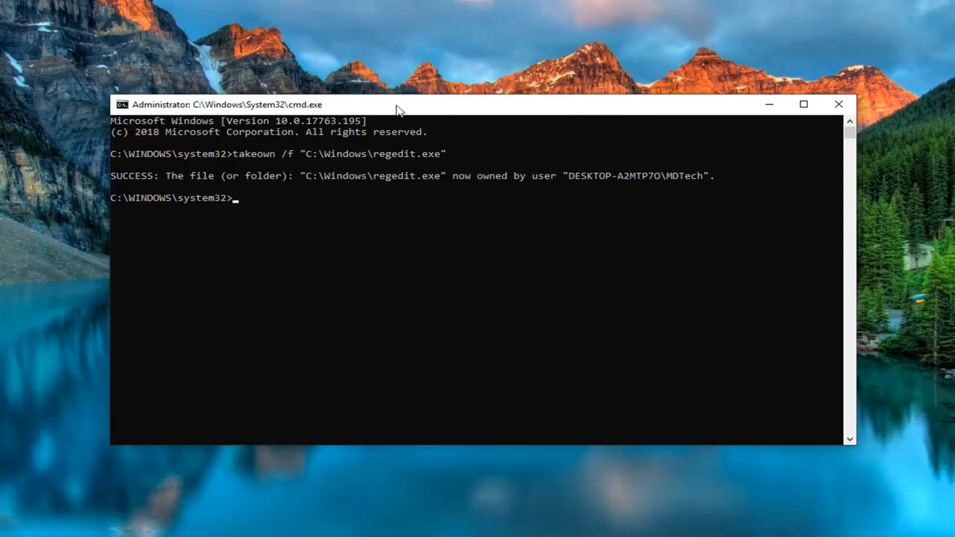
pyautogui.moveTo(361, 178)
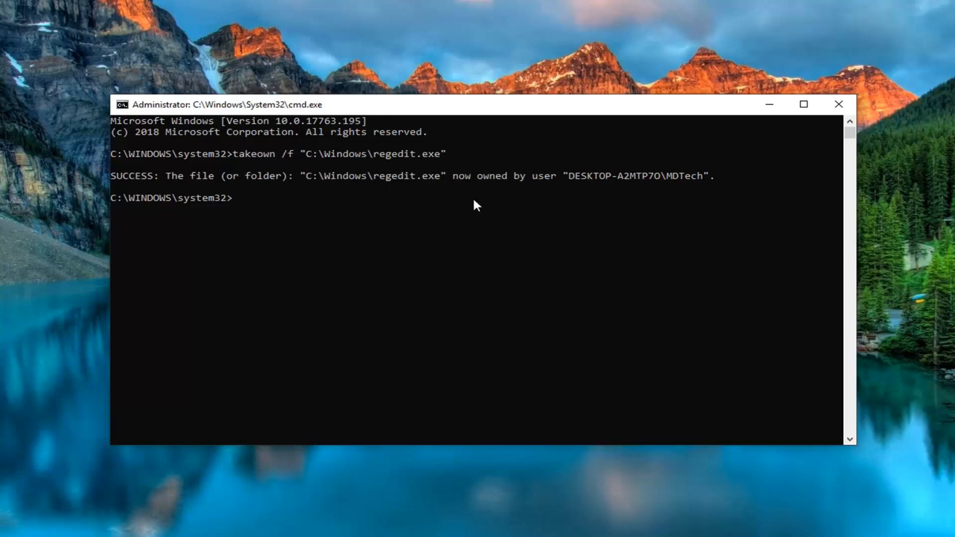
pyautogui.moveTo(484, 117)
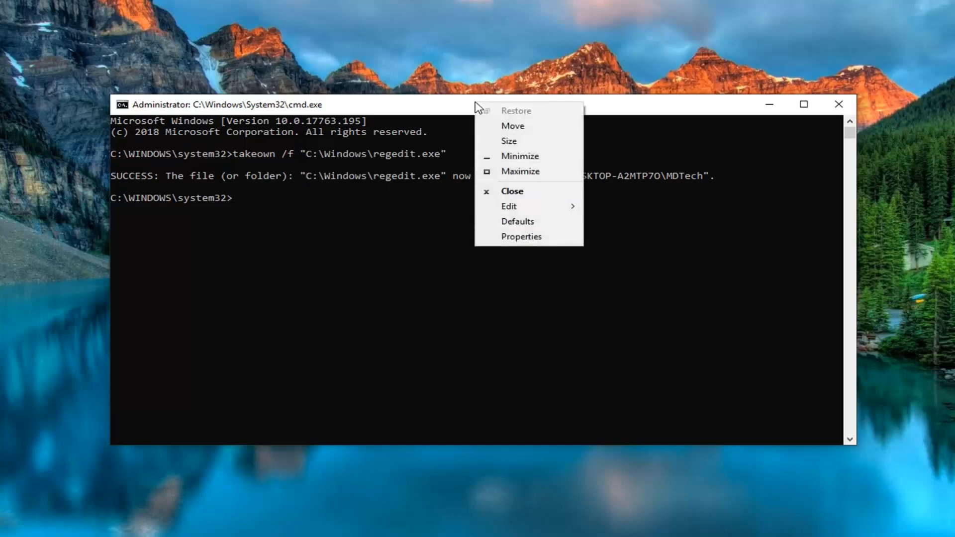
pyautogui.moveTo(508, 206)
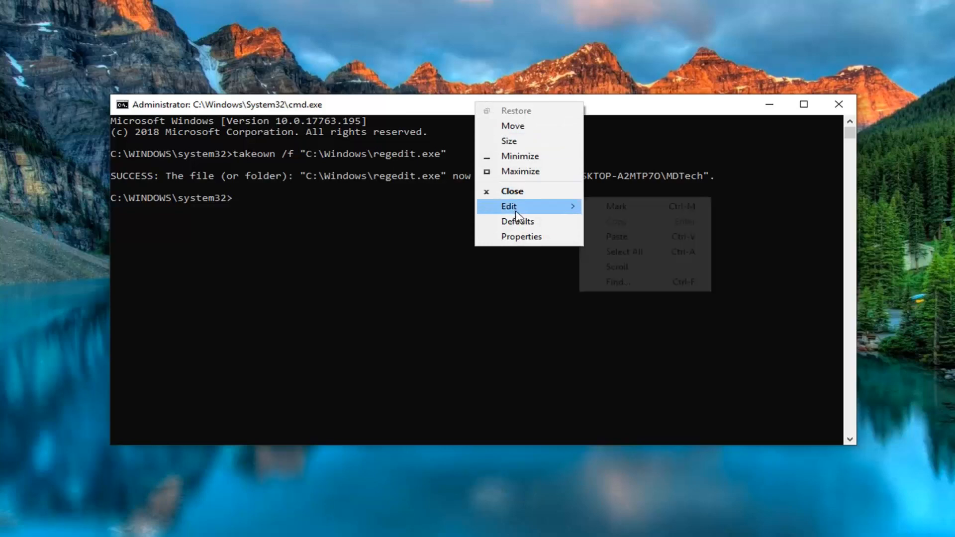